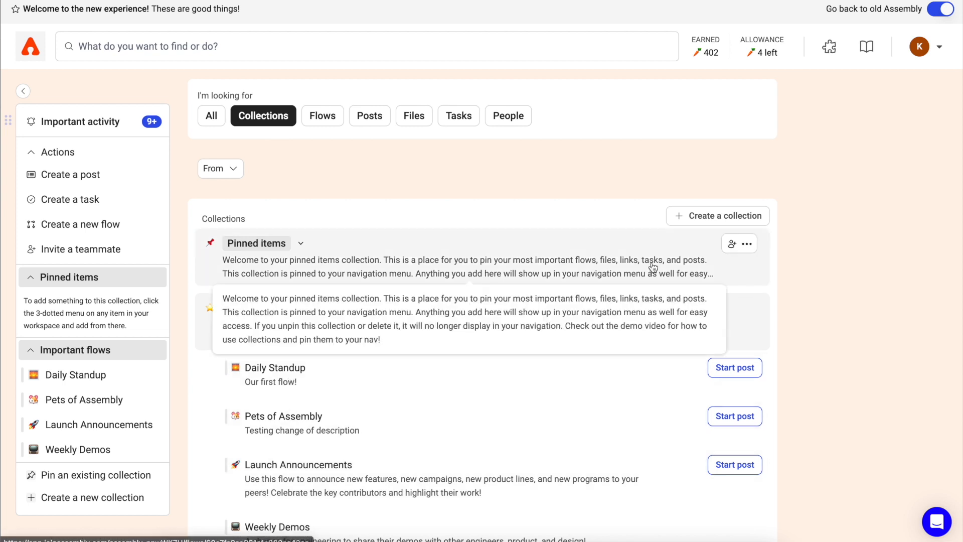
Add a Trello link titled 'Trello board for product features' to Pinned items and expand the collection
{"action": "left_click", "coordinate": [749, 243]}
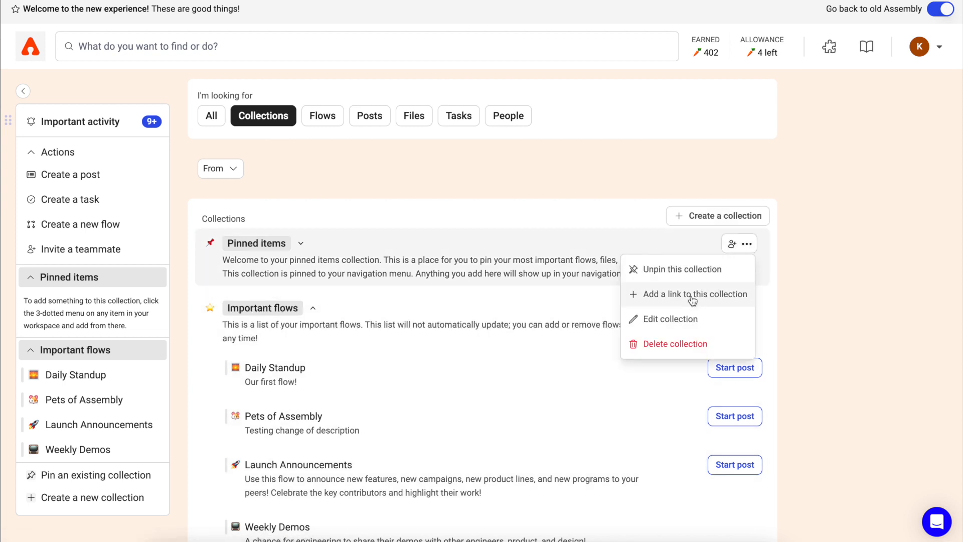
{"action": "left_click", "coordinate": [692, 294]}
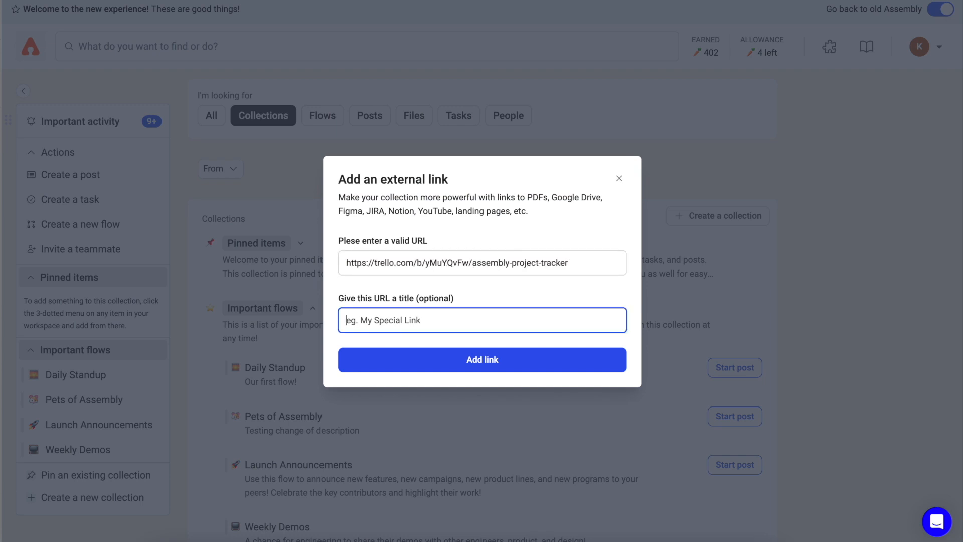
{"action": "type", "text": "Trello board"}
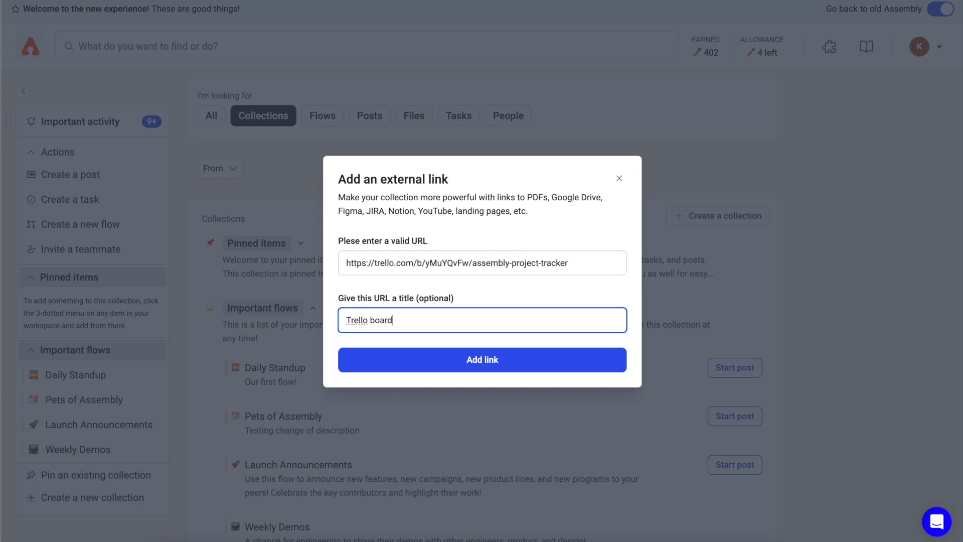
{"action": "type", "text": "for product feature"}
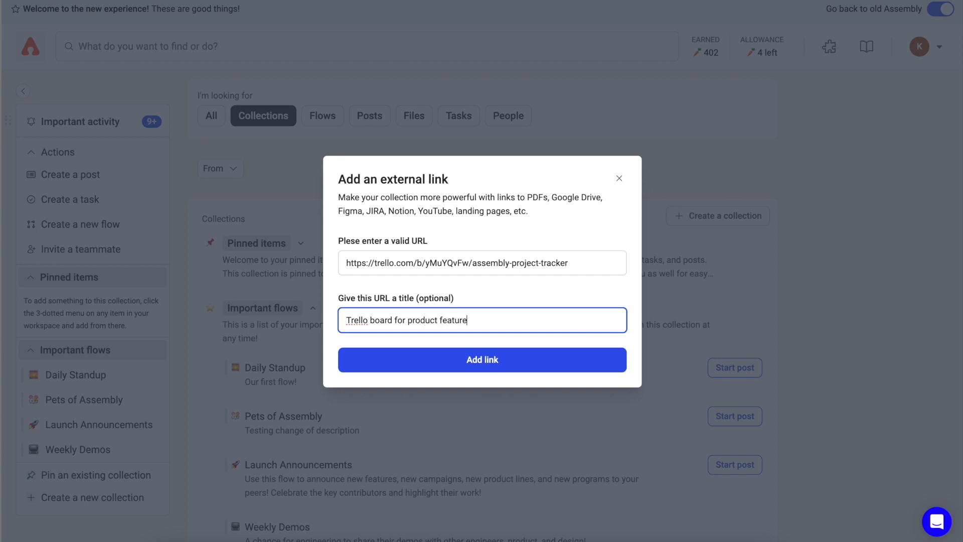
{"action": "left_click", "coordinate": [482, 359]}
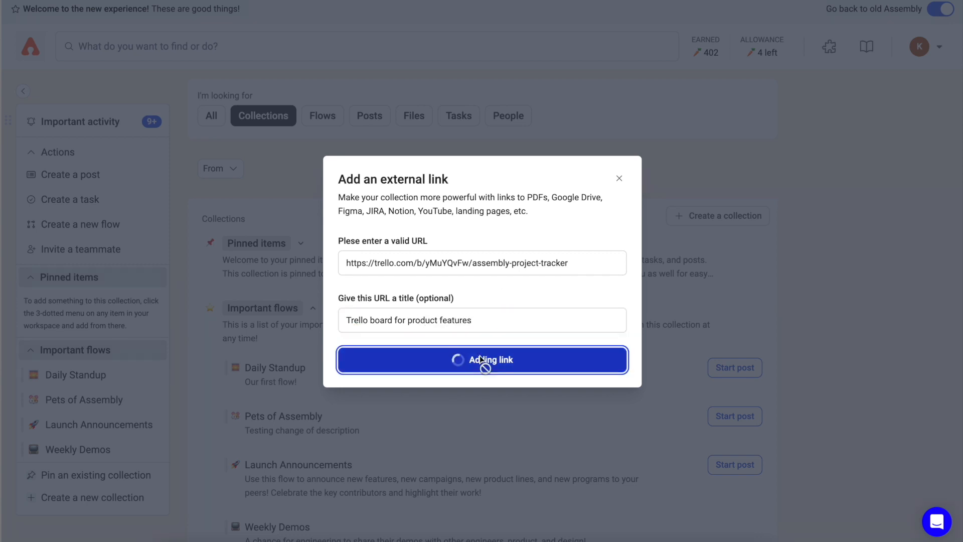
{"action": "left_click", "coordinate": [483, 360]}
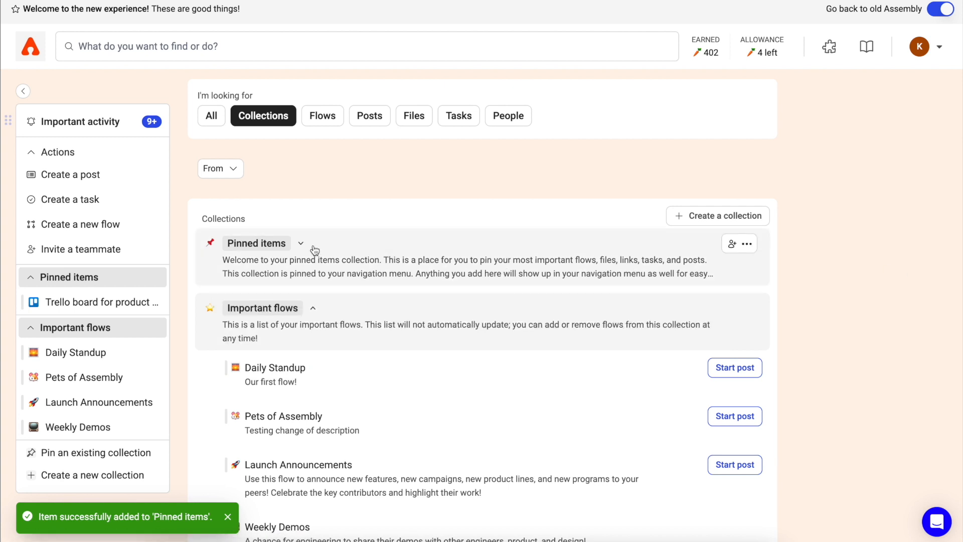
{"action": "left_click", "coordinate": [302, 243]}
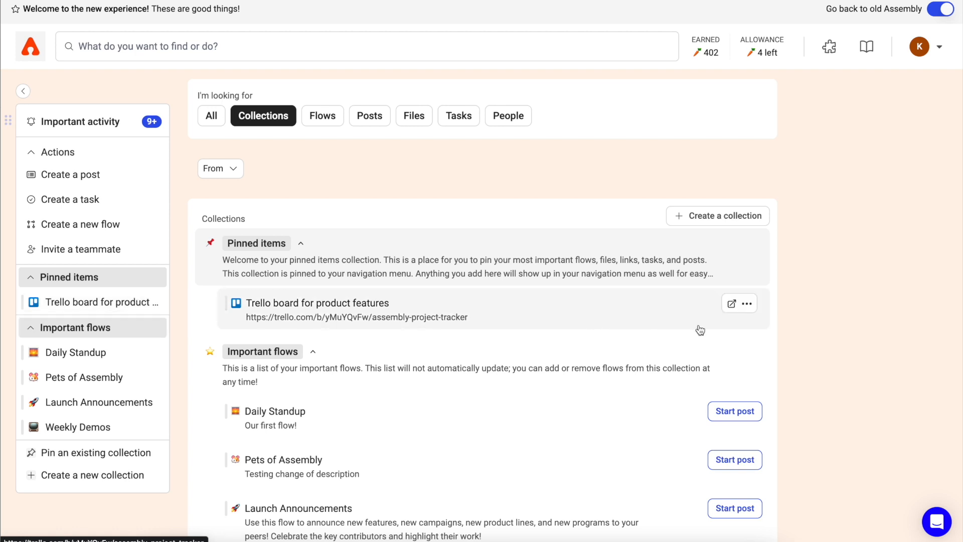
{"action": "mouse_move", "coordinate": [413, 119]}
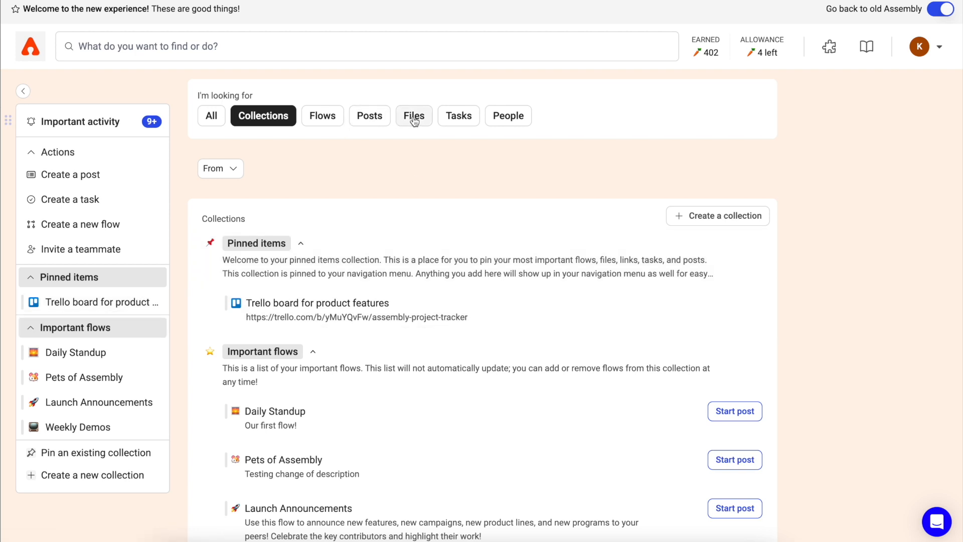
Search 'collection', add the 'Collections in Assembly' Google Drive file to Pinned items, and return to Collections
{"action": "type", "text": "c"}
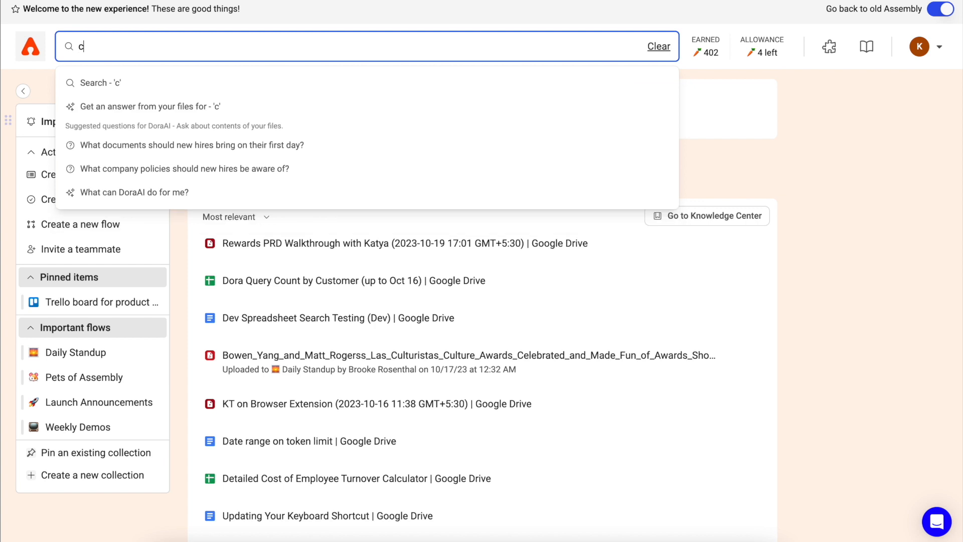
{"action": "type", "text": "ollections"}
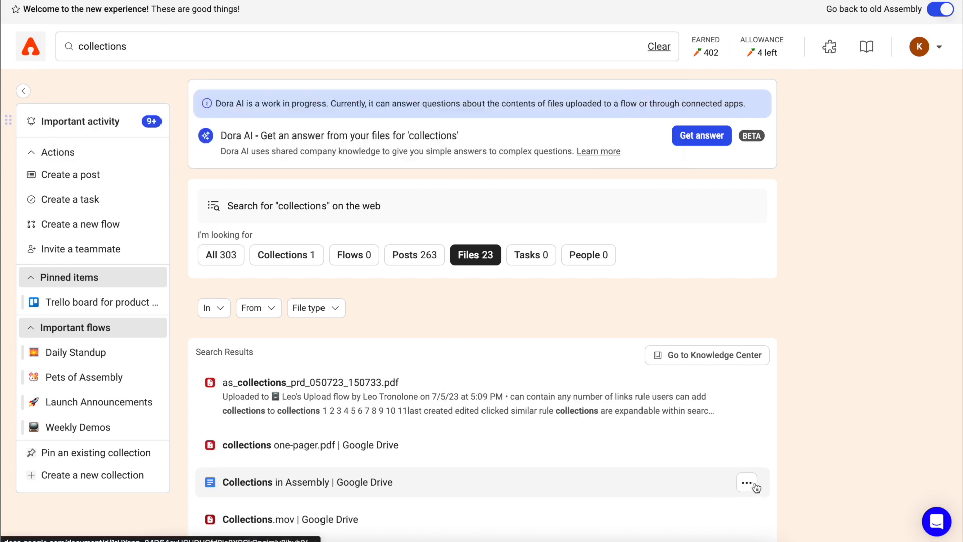
{"action": "left_click", "coordinate": [747, 481]}
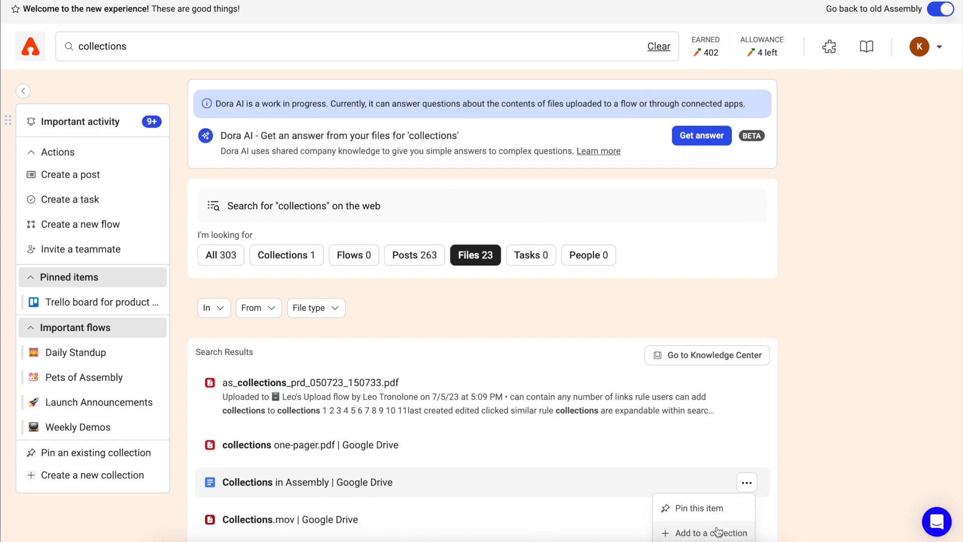
{"action": "left_click", "coordinate": [711, 533]}
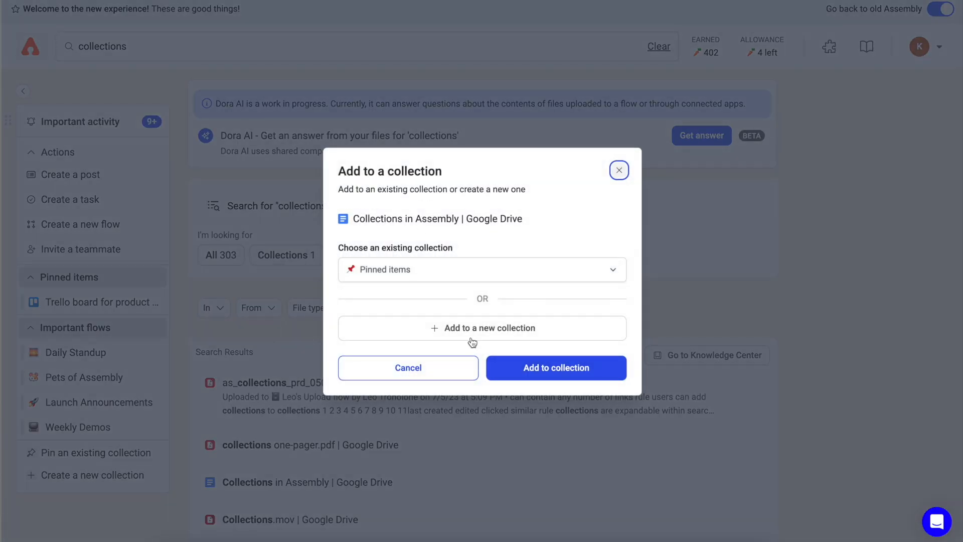
{"action": "left_click", "coordinate": [556, 367]}
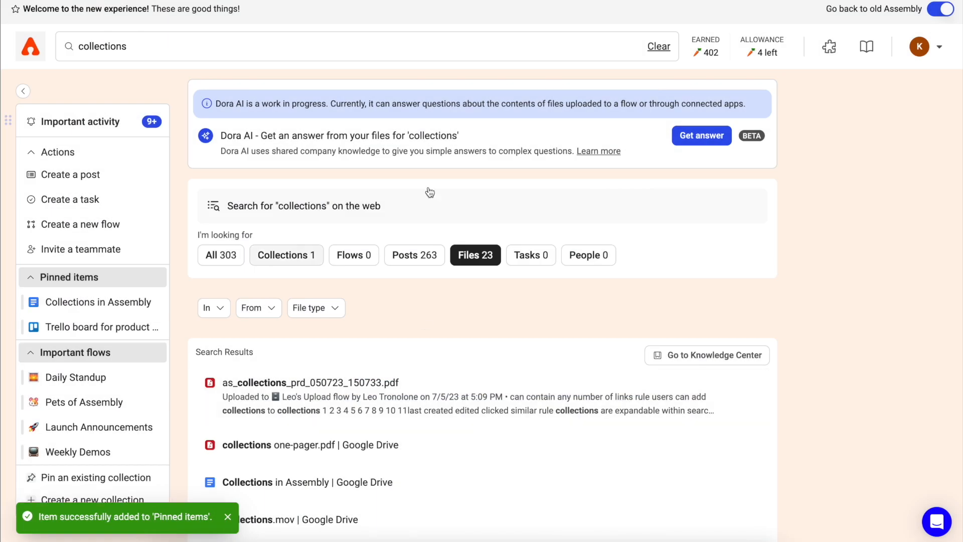
{"action": "left_click", "coordinate": [658, 46]}
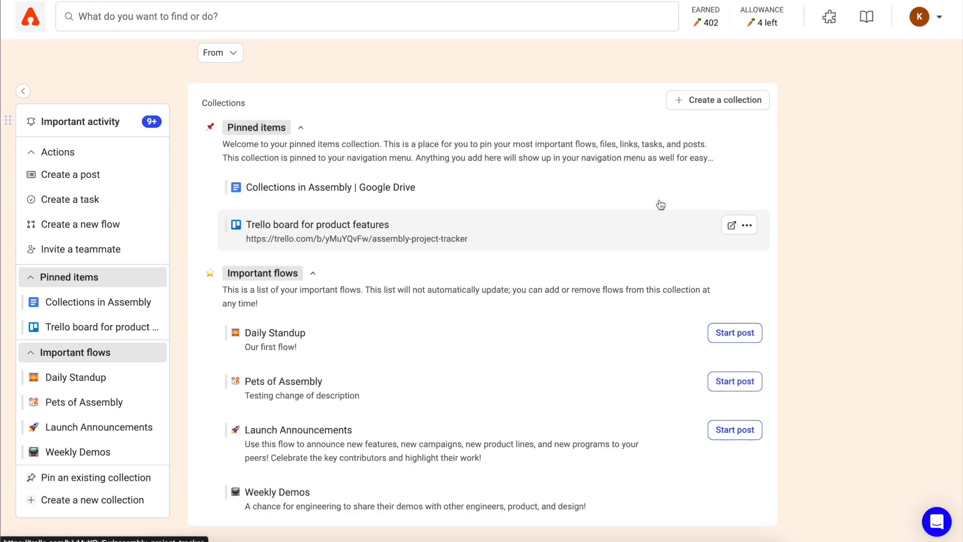
Create a pinned collection named 'Demo collection for sharing' with a description ending 'share it!' and save it
{"action": "left_click", "coordinate": [717, 99]}
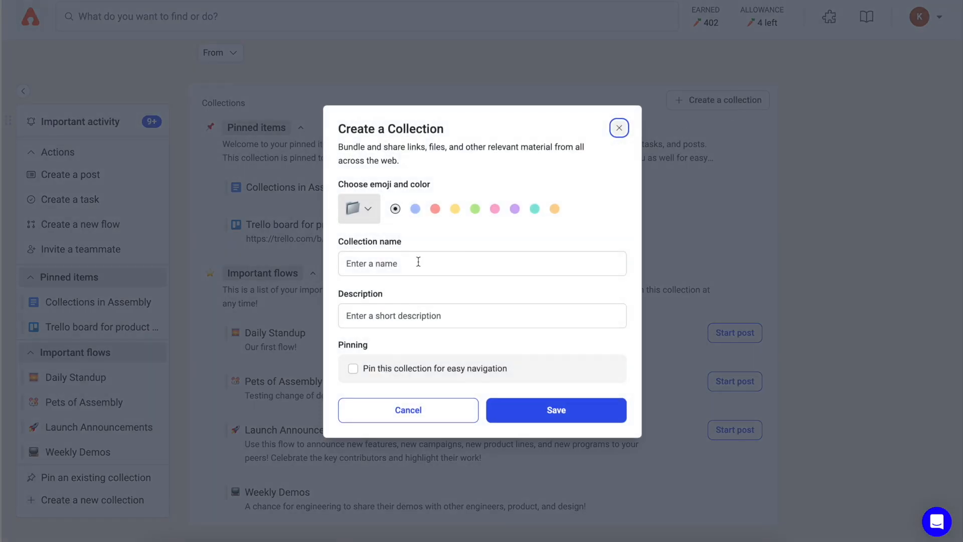
{"action": "type", "text": "Demo"}
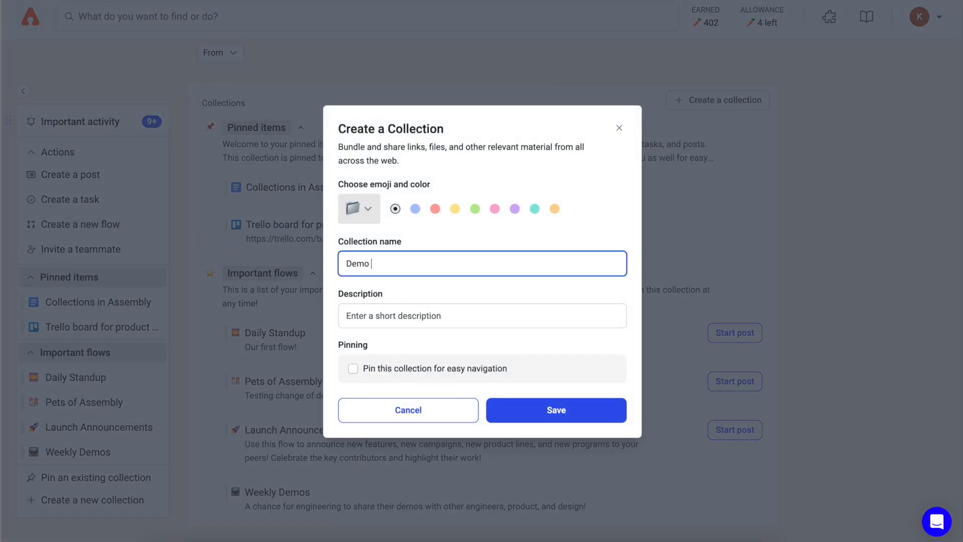
{"action": "type", "text": "collection for sharin"}
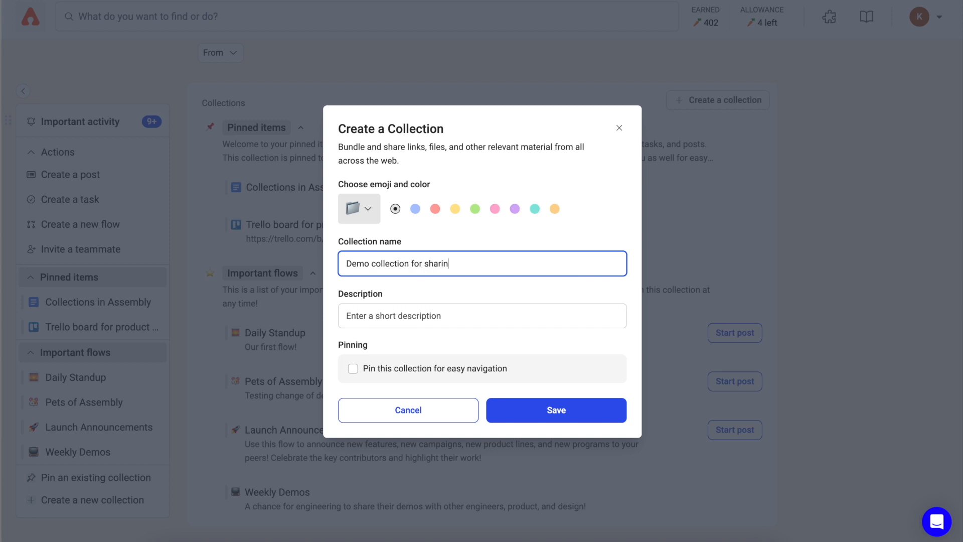
{"action": "type", "text": "Showing you how to create a collection and also how to"}
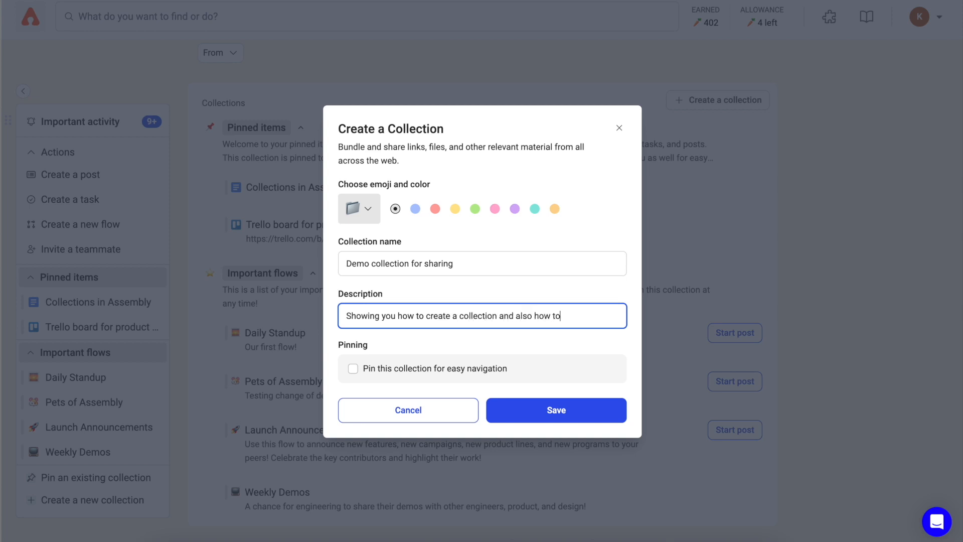
{"action": "type", "text": "share it!"}
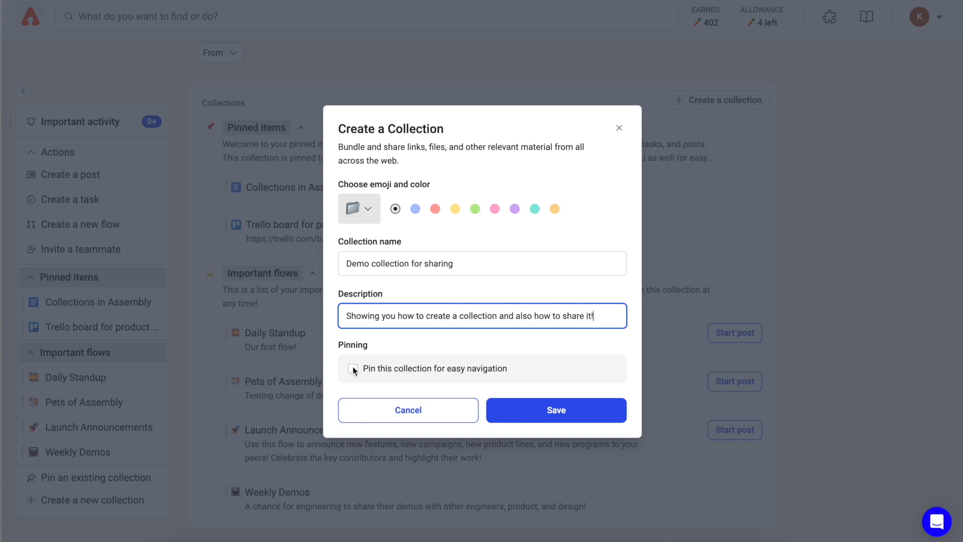
{"action": "left_click", "coordinate": [556, 410]}
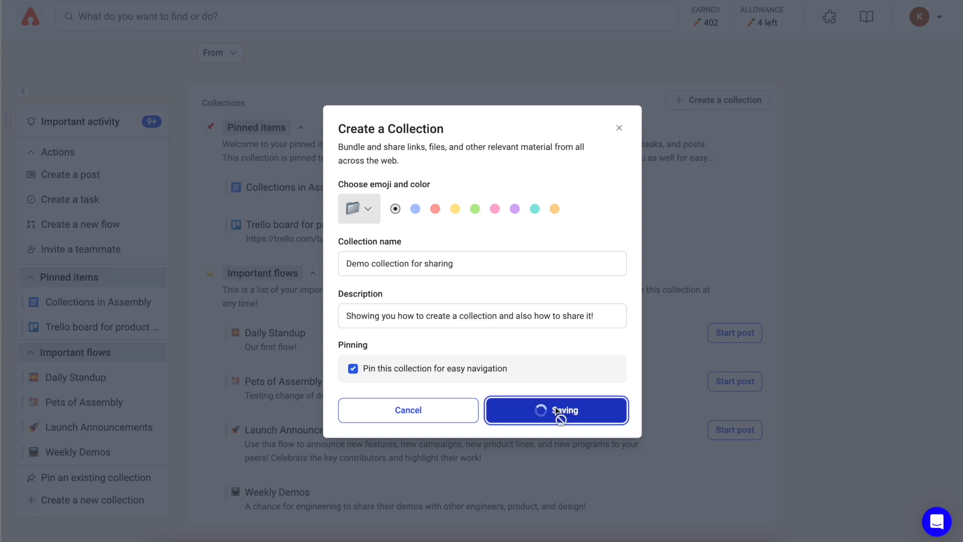
{"action": "left_click", "coordinate": [556, 410]}
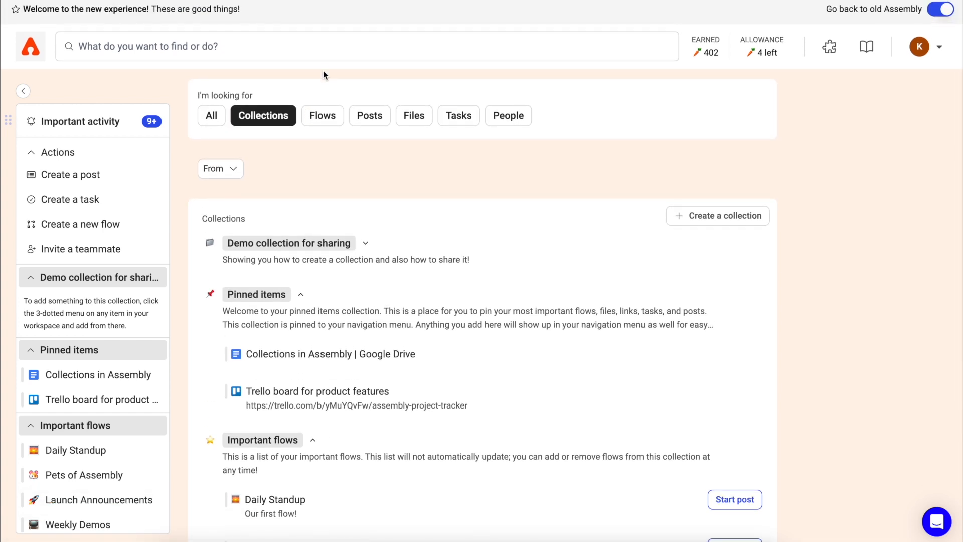
Search 'katya test' and add the Katya test flow 2 to Demo collection for sharing
{"action": "type", "text": "katya test"}
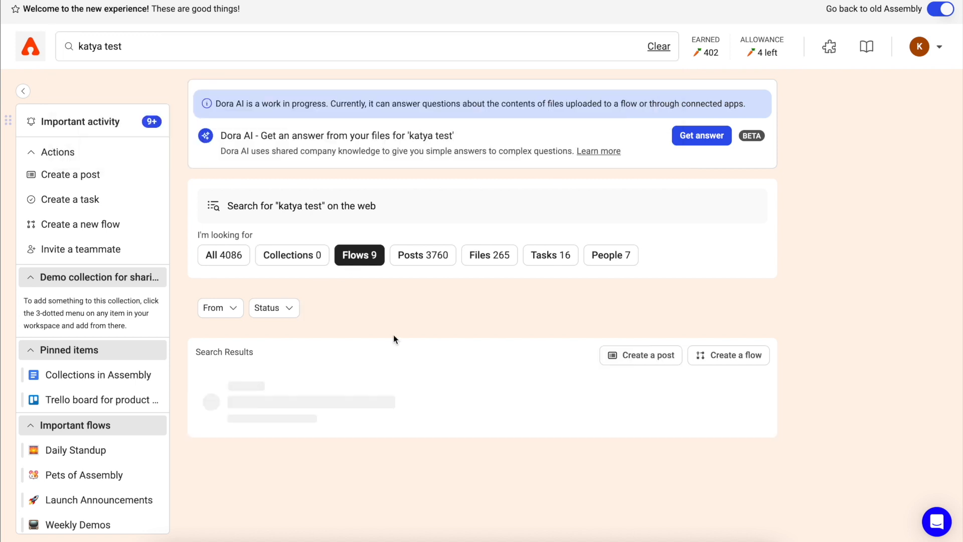
{"action": "left_click", "coordinate": [746, 383]}
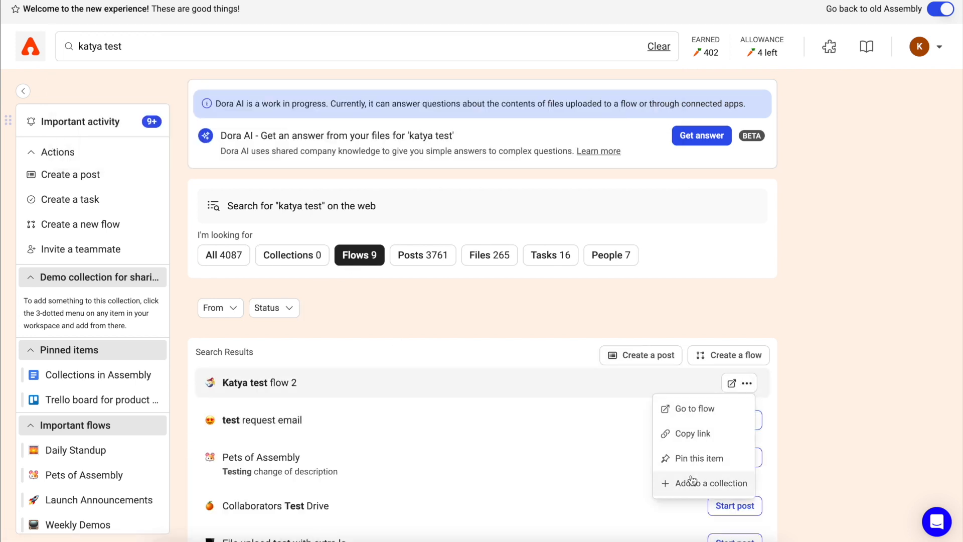
{"action": "left_click", "coordinate": [711, 483]}
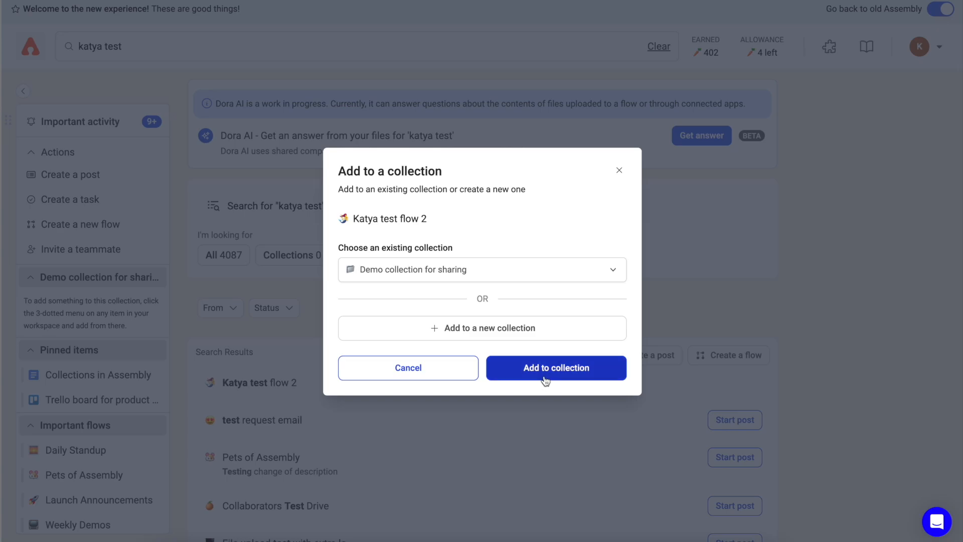
{"action": "left_click", "coordinate": [556, 367]}
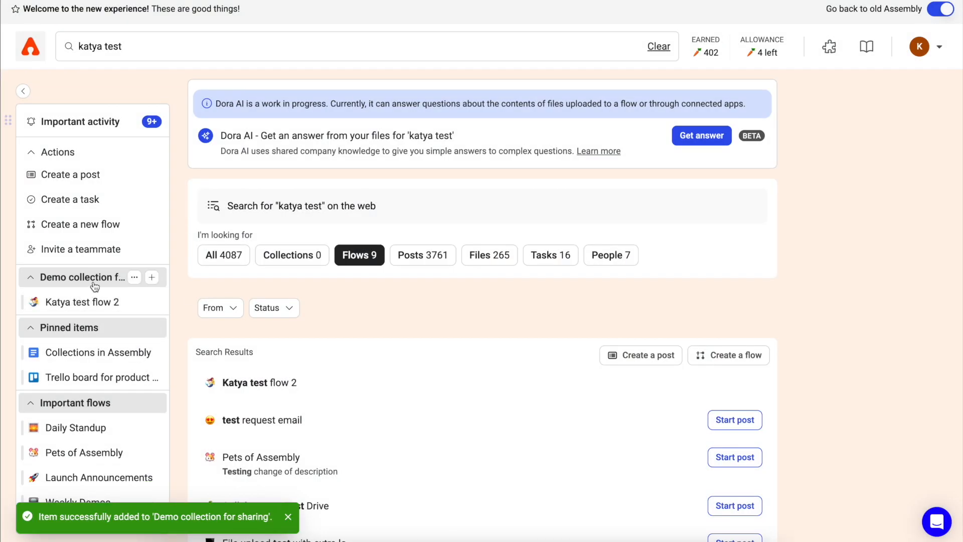
{"action": "left_click", "coordinate": [292, 255]}
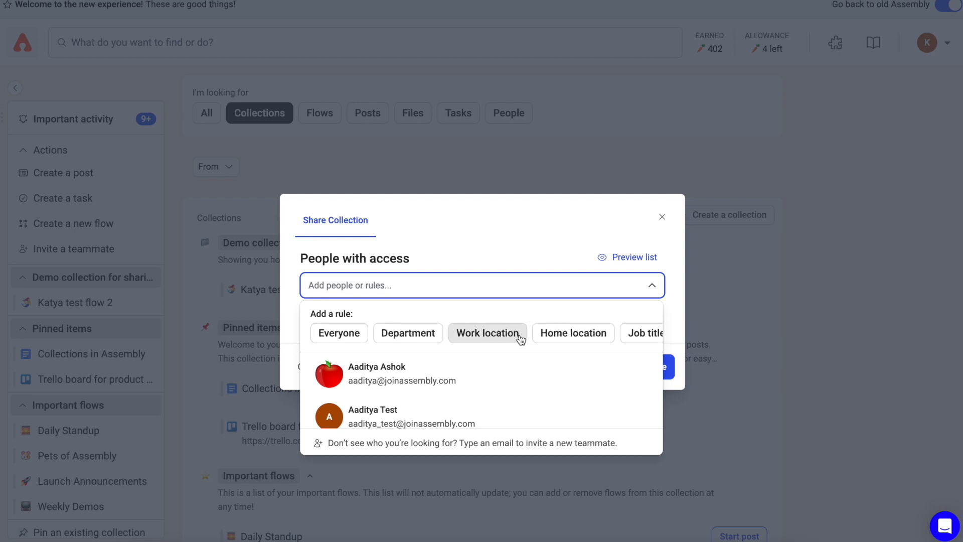
Share the collection with the Engineering department as viewers and preview the 19 people with access
{"action": "left_click", "coordinate": [407, 332]}
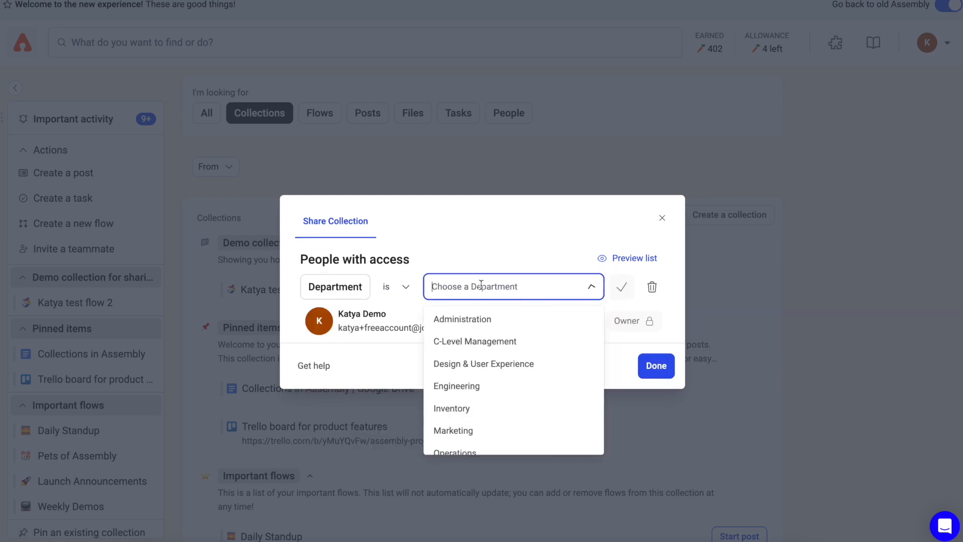
{"action": "type", "text": "engin"}
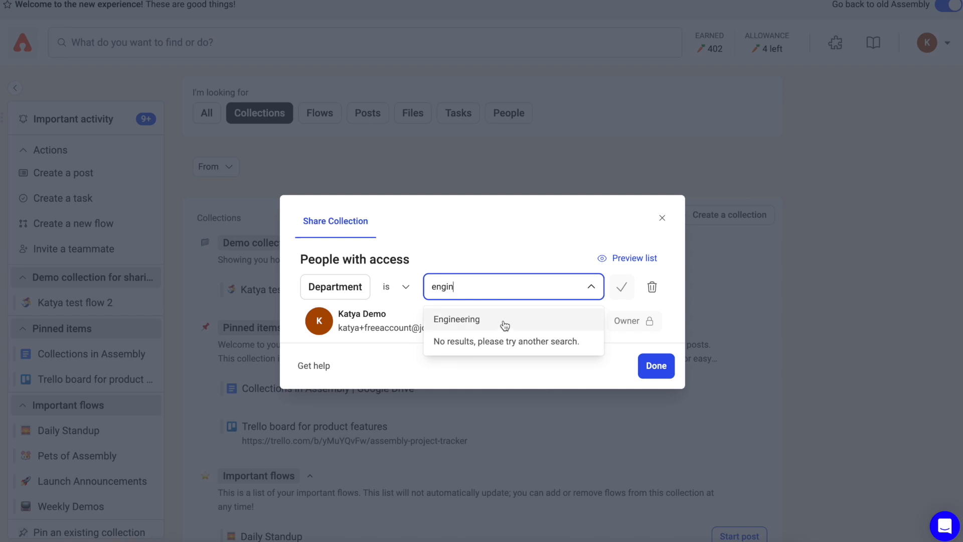
{"action": "left_click", "coordinate": [457, 319]}
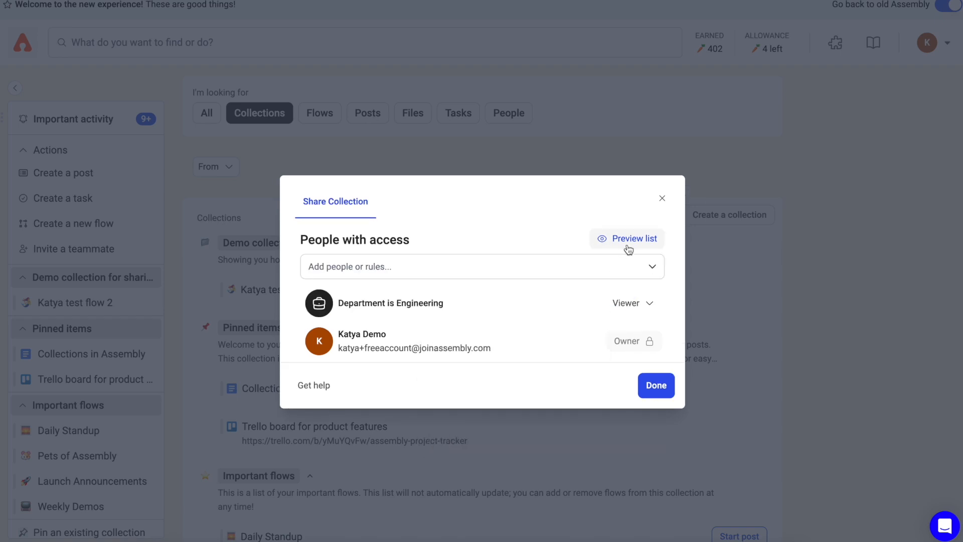
{"action": "left_click", "coordinate": [632, 239]}
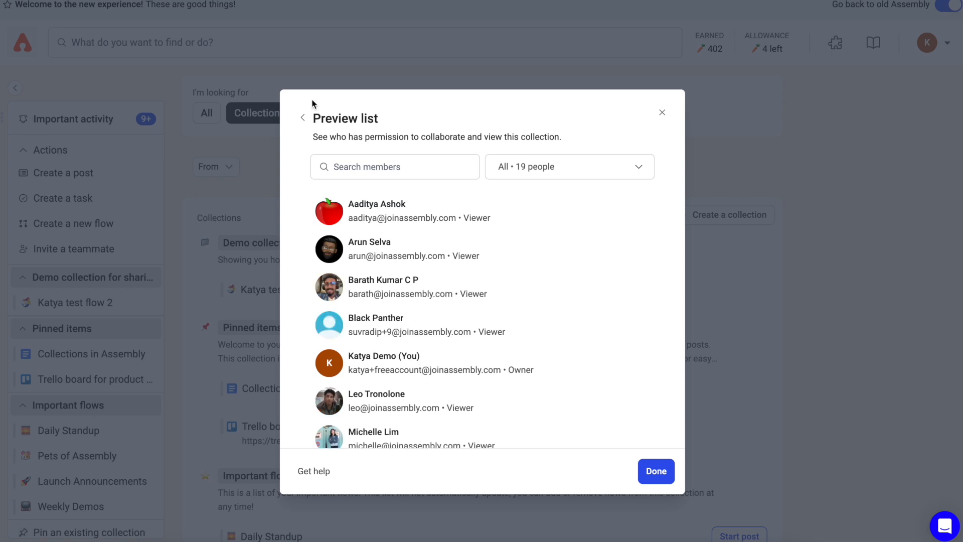
{"action": "left_click", "coordinate": [302, 118]}
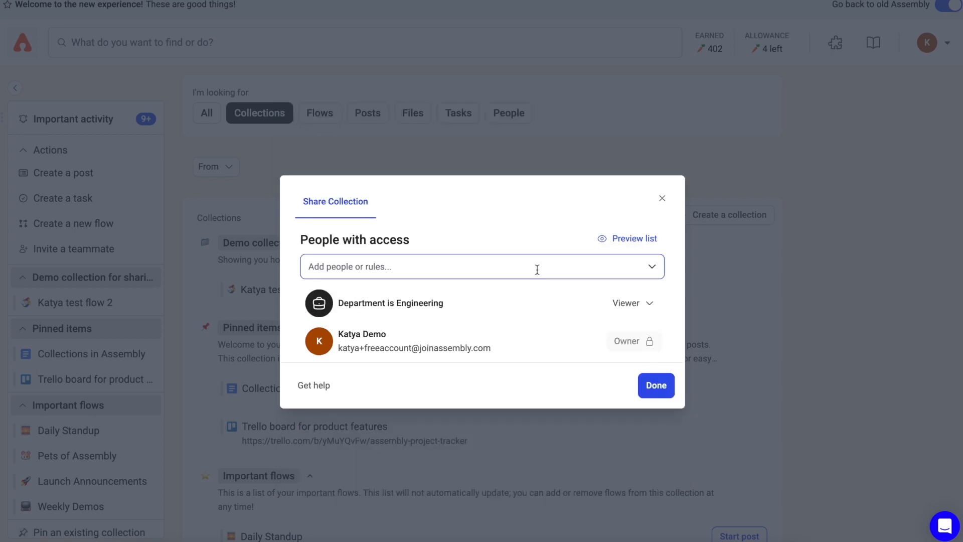
{"action": "type", "text": "katya ba"}
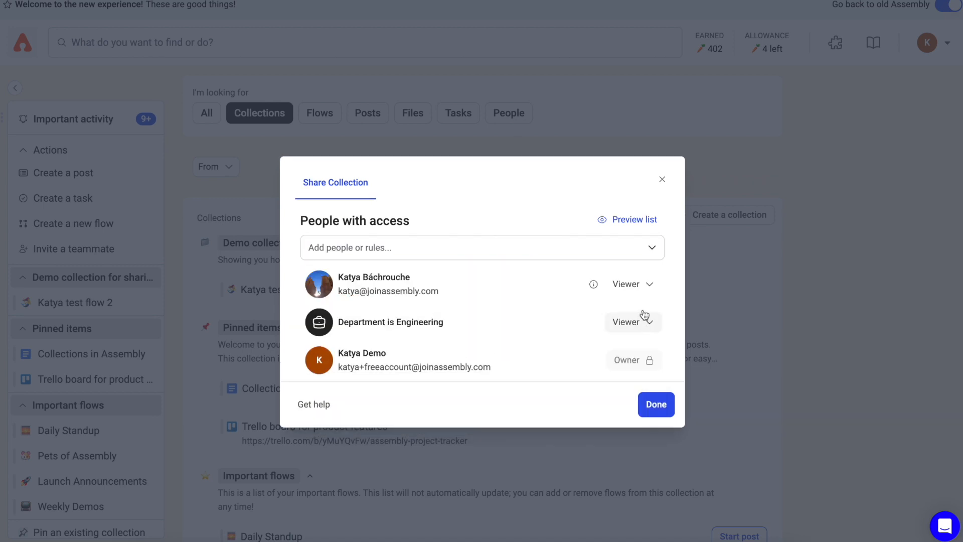
{"action": "left_click", "coordinate": [632, 284]}
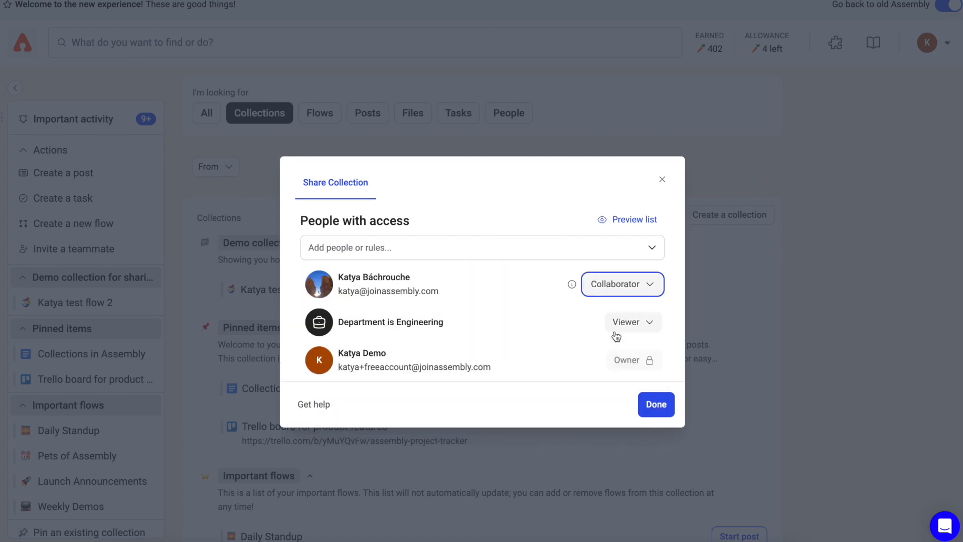
{"action": "mouse_move", "coordinate": [631, 301]}
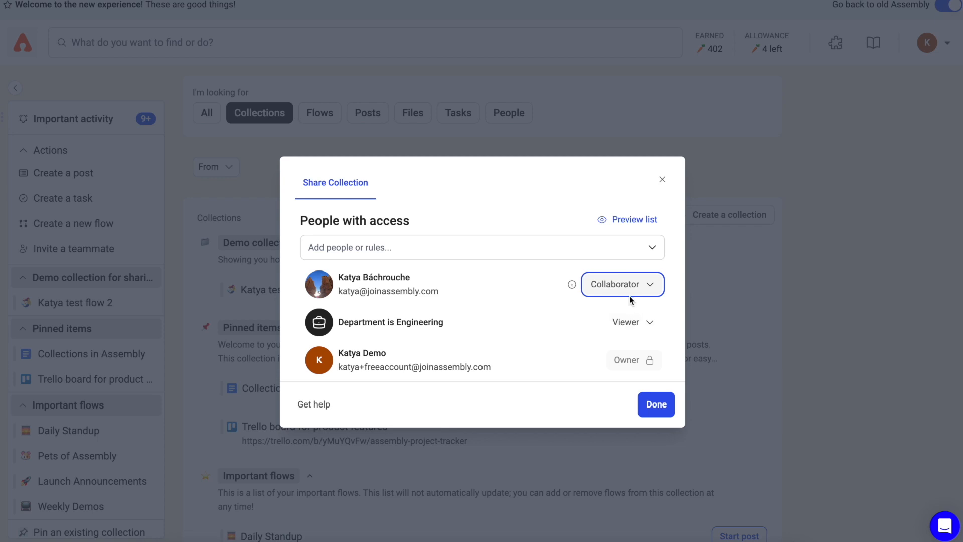
{"action": "mouse_move", "coordinate": [648, 360]}
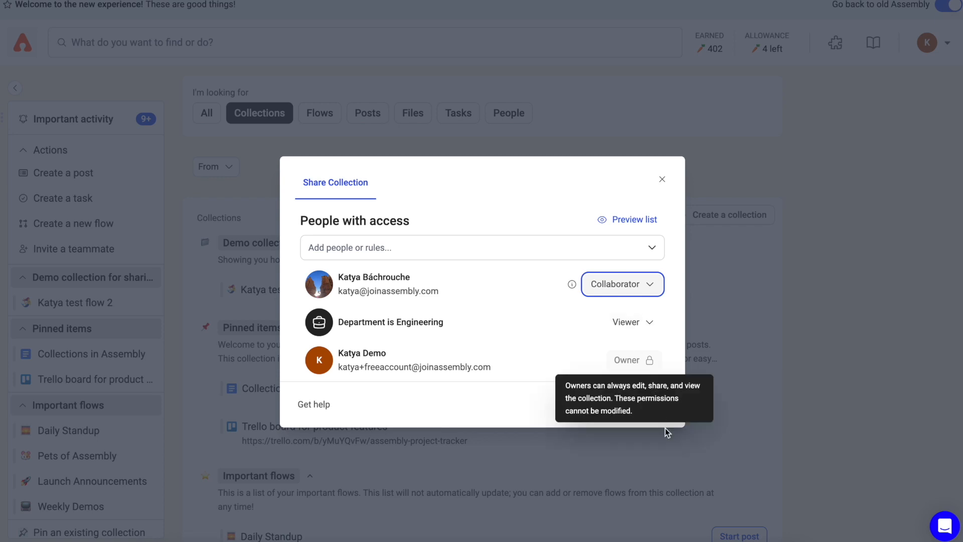
{"action": "left_click", "coordinate": [647, 405]}
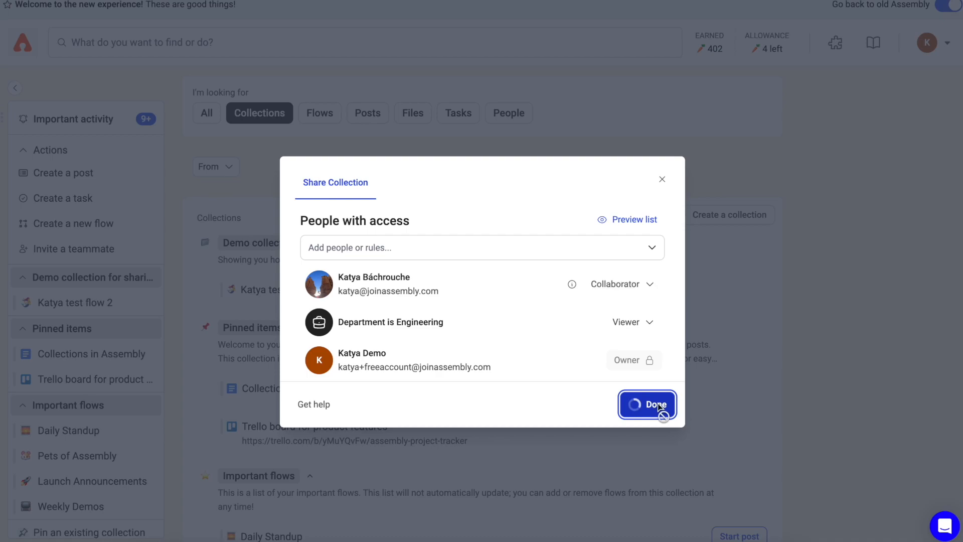
{"action": "left_click", "coordinate": [655, 405]}
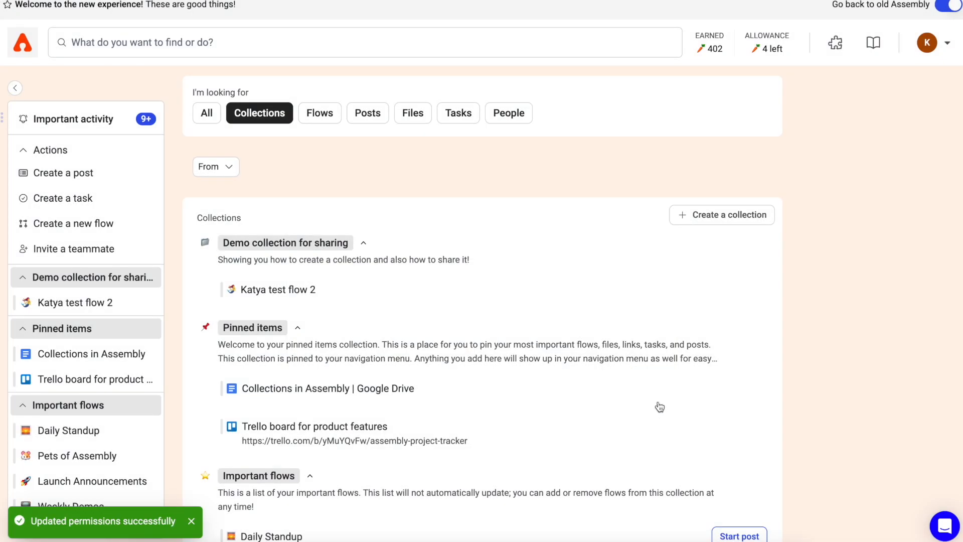
{"action": "mouse_move", "coordinate": [676, 289]}
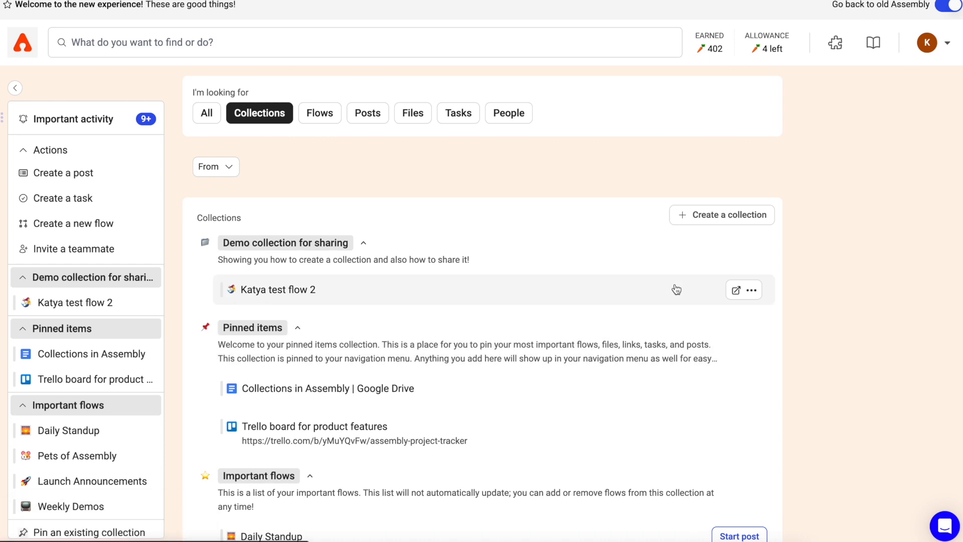